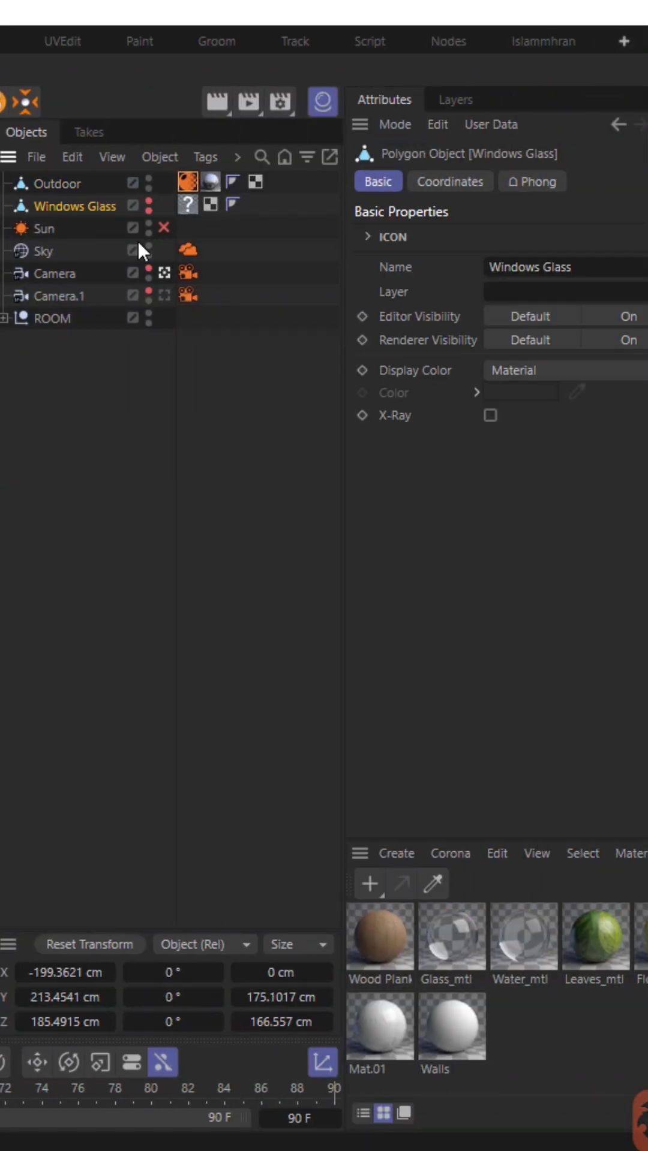
- Select the Sky object and show the scene camera's Corona Camera tag settings
click(44, 251)
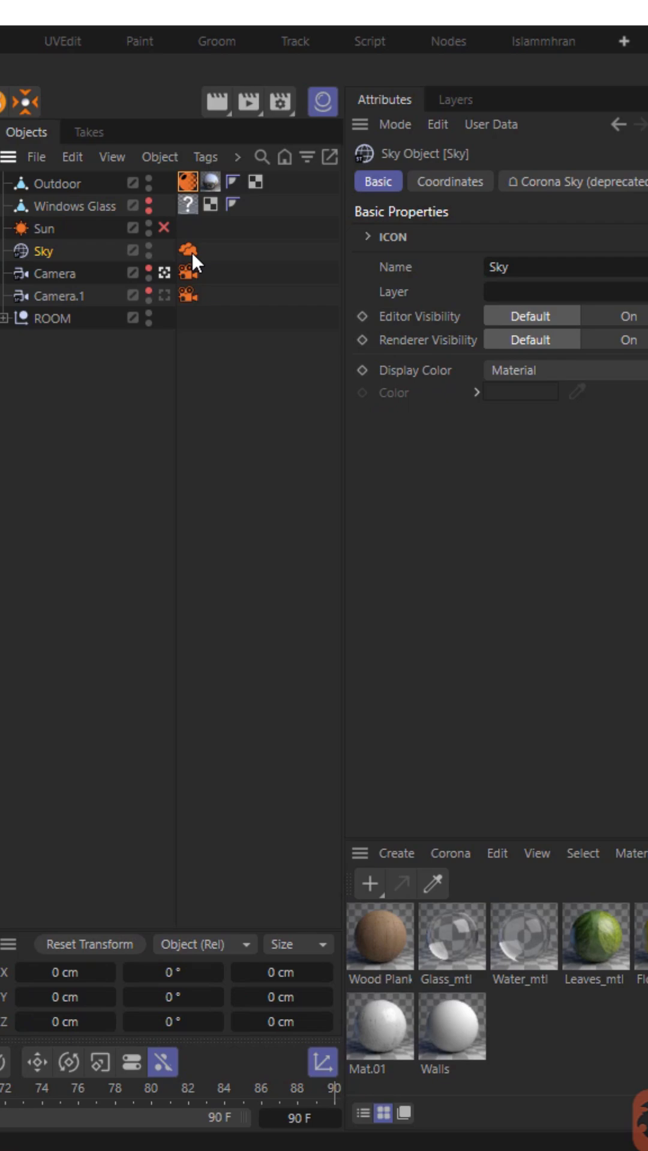
click(189, 273)
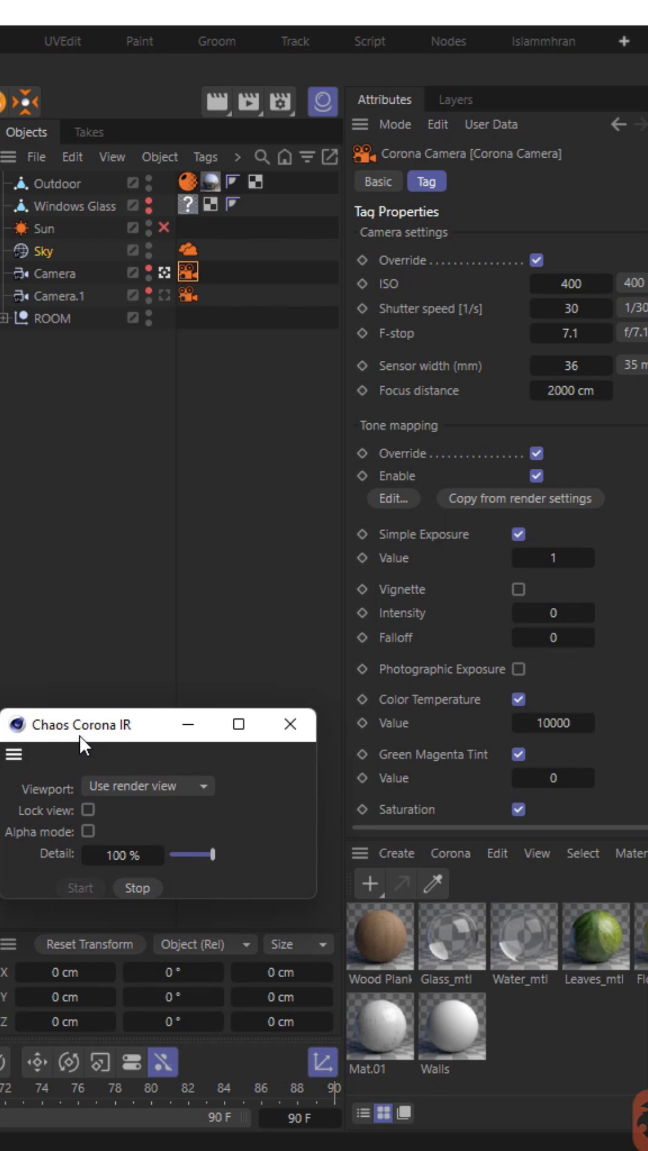
- Create a Corona Legacy Material named Windows Glass Refl for the Windows Glass object
click(52, 183)
text(Windows Glass Refl)
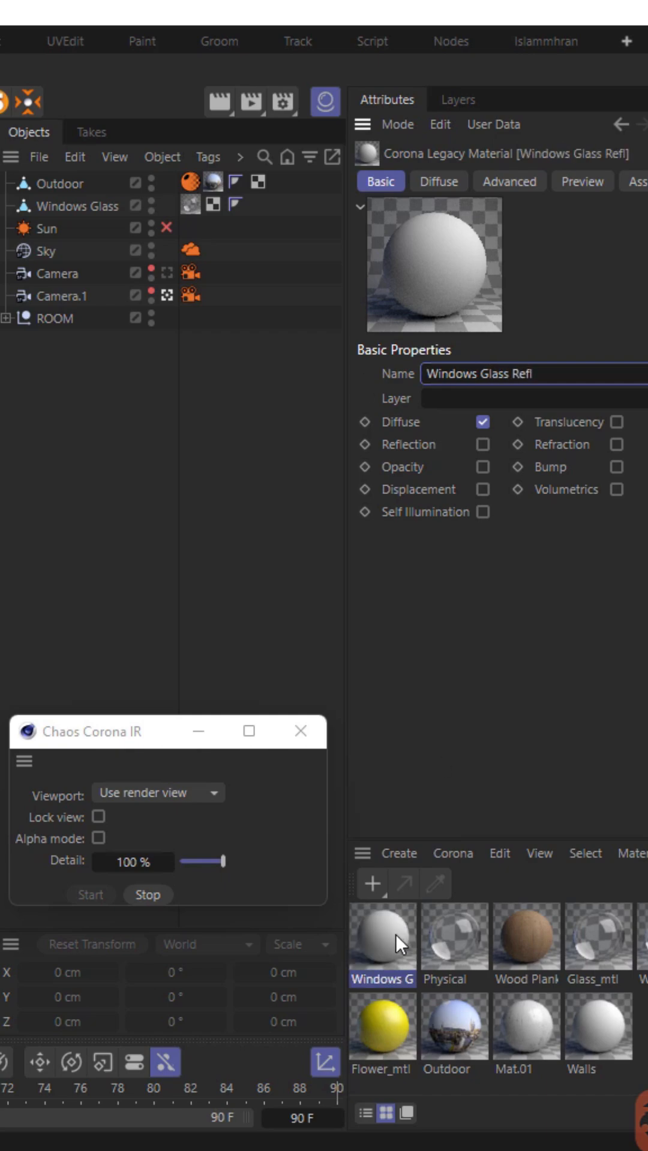
- Enable Reflection on Windows Glass Refl with Fresnel IOR 5 and full glossiness
click(510, 181)
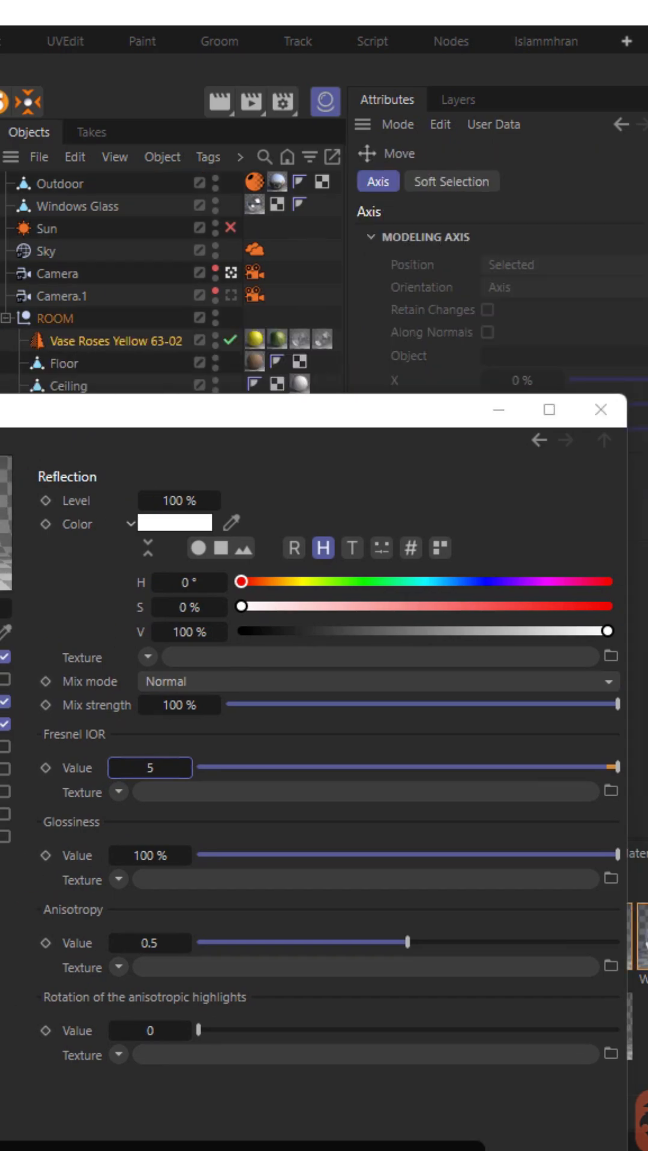
- Close the Material Editor and switch the Sun object on in the Object Manager
click(24, 320)
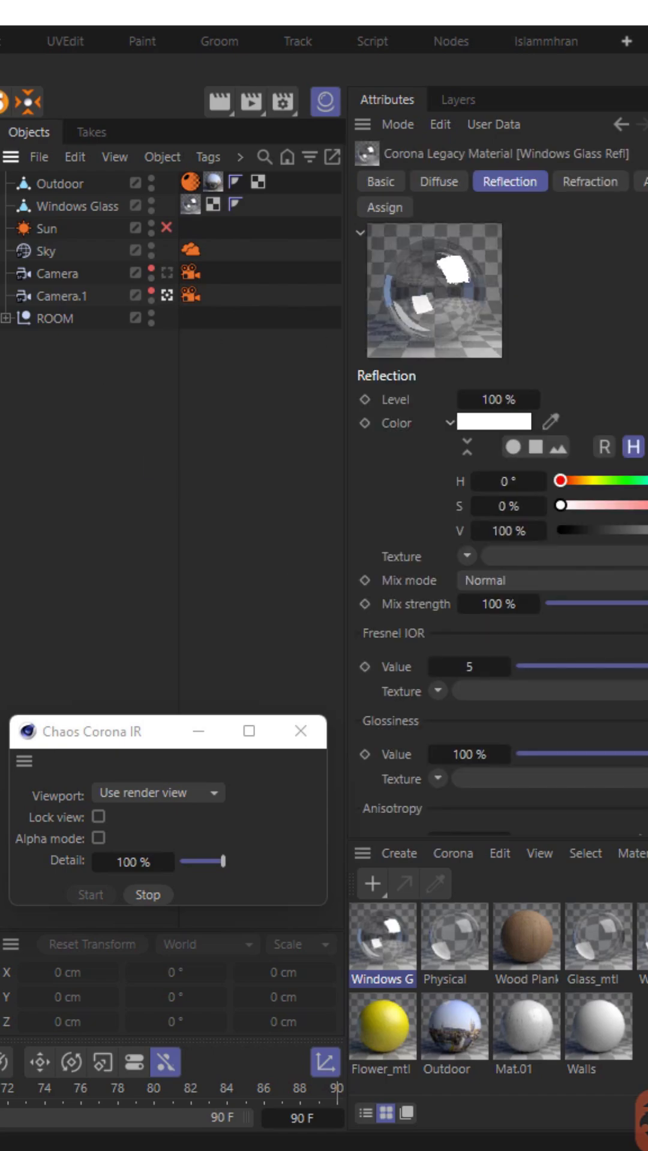
click(164, 229)
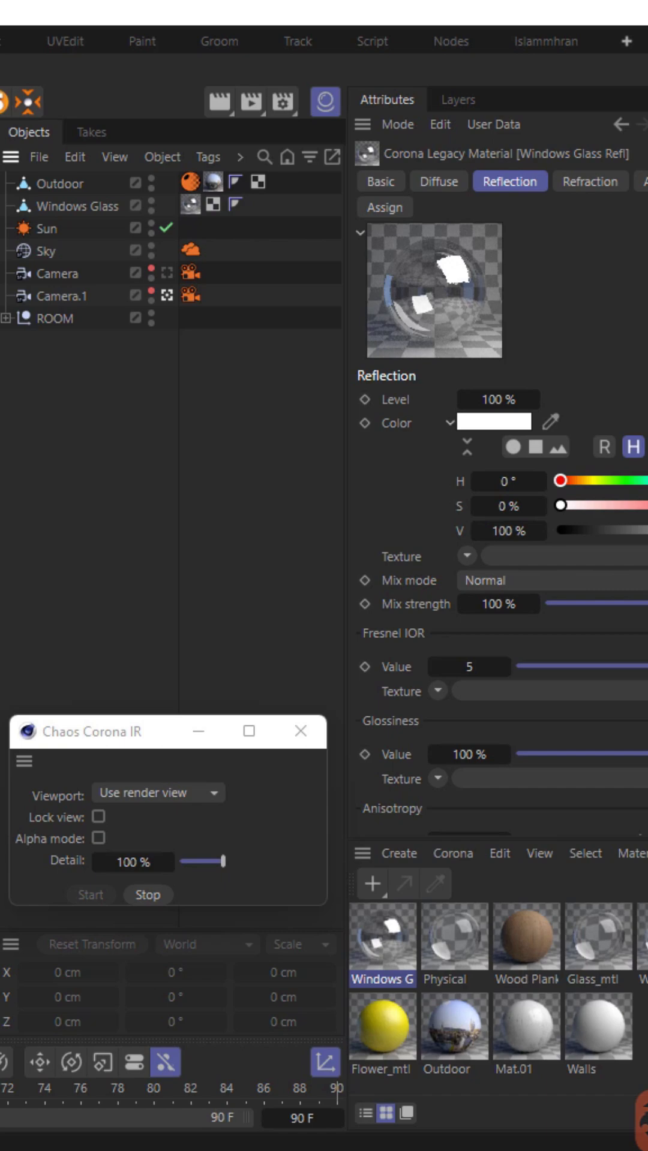